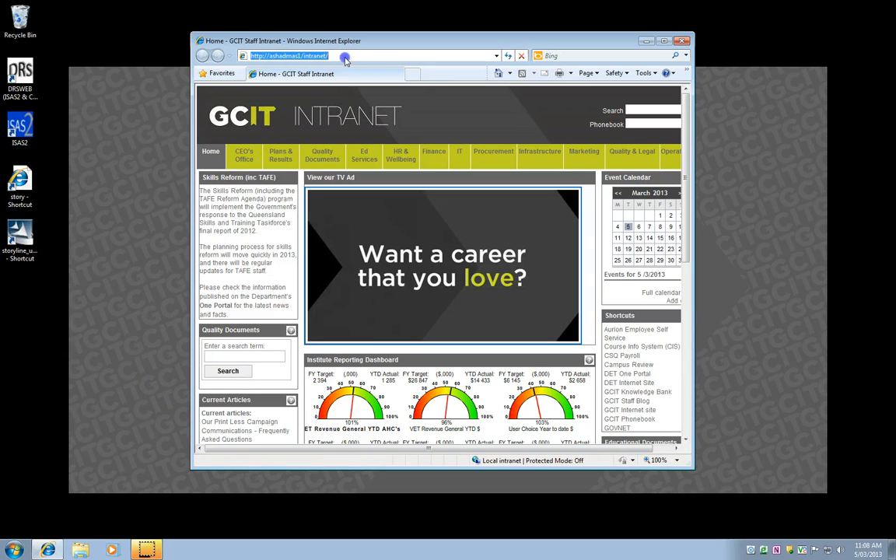
# Go to libguides.gcit.edu.au and maximize the Subject Guides window
pyautogui.write('libguides.gcit.e')
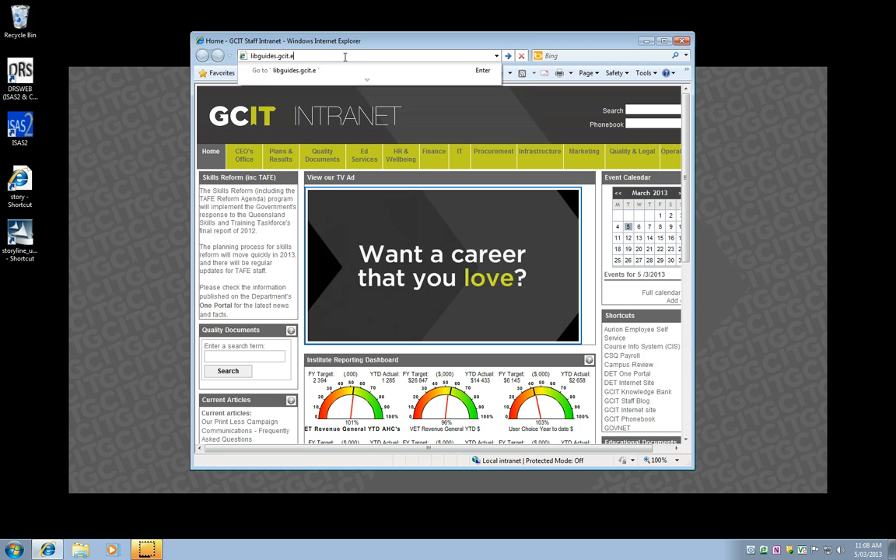
pyautogui.write('du.au/content.php?pid=356124')
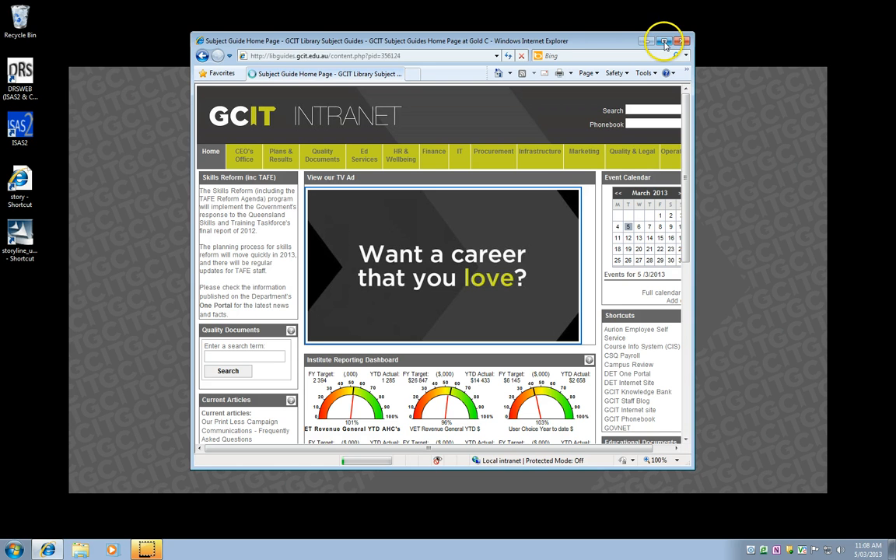
pyautogui.click(666, 40)
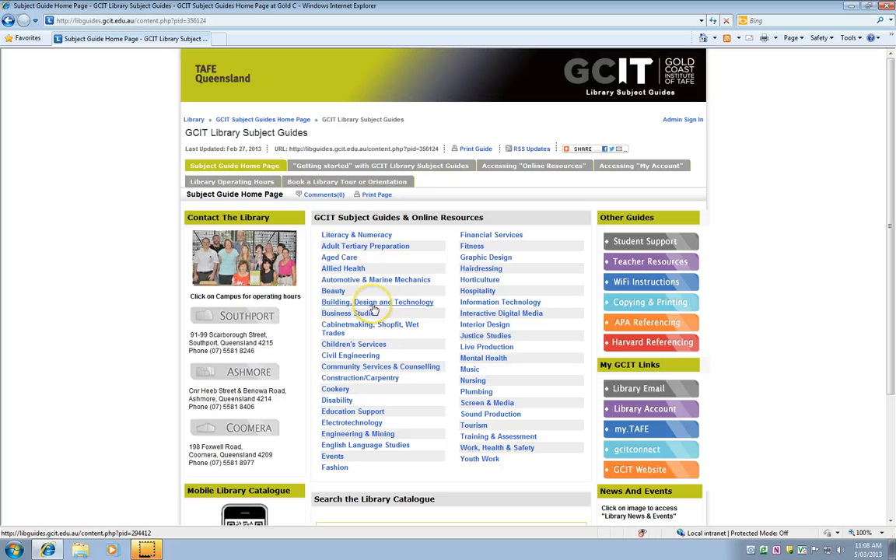
pyautogui.moveTo(377, 302)
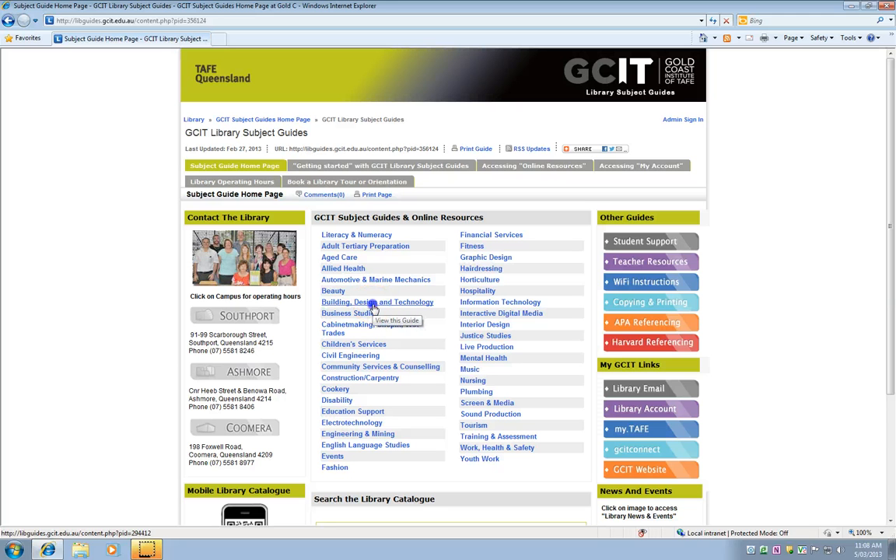
# Open the Building, Design and Technology guide from the subject guides list
pyautogui.click(377, 302)
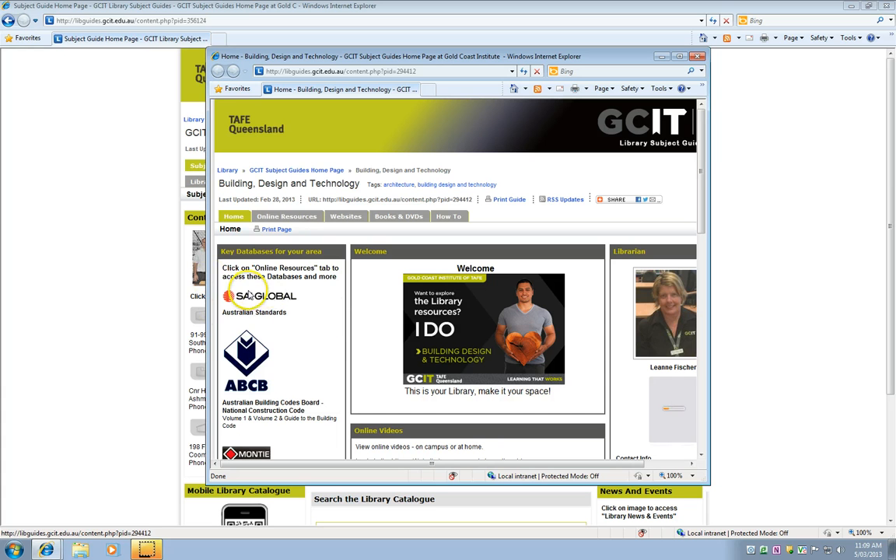
pyautogui.moveTo(286, 216)
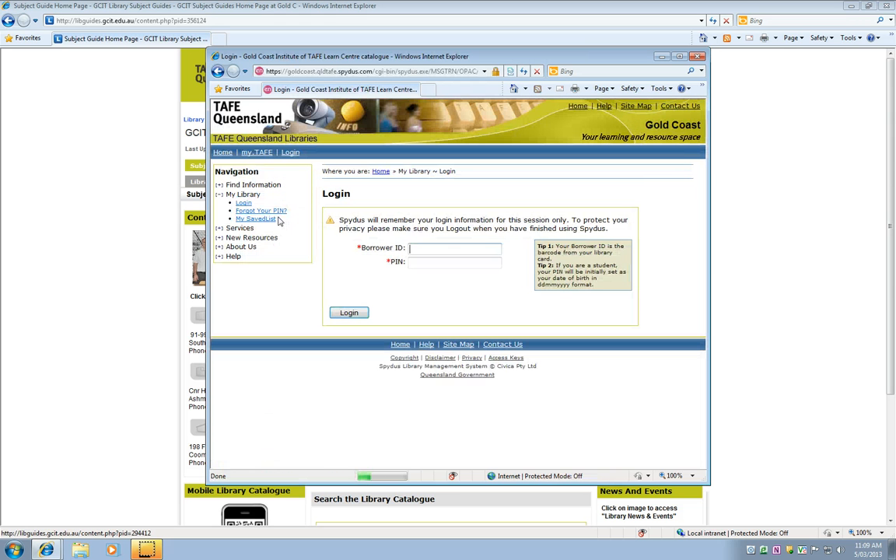
pyautogui.moveTo(257, 217)
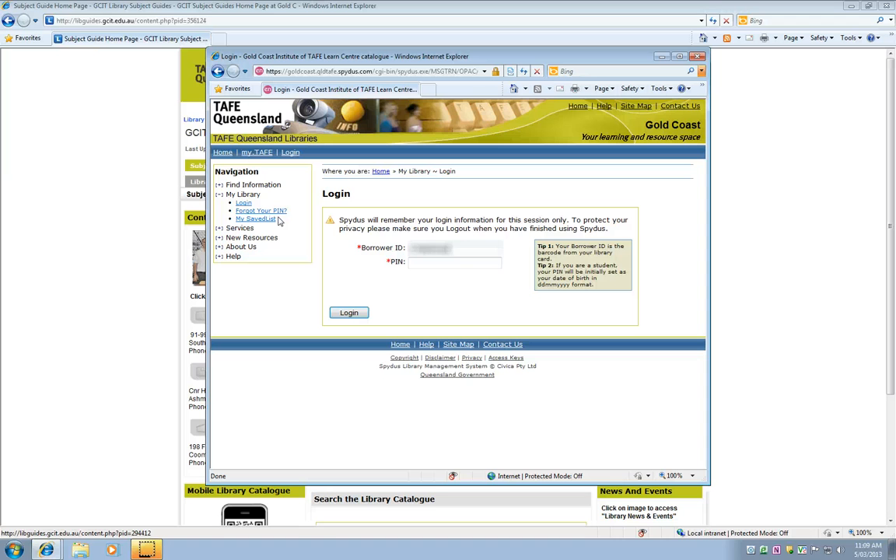
# Log in with Borrower ID and PIN, declining AutoComplete password saving
pyautogui.click(455, 261)
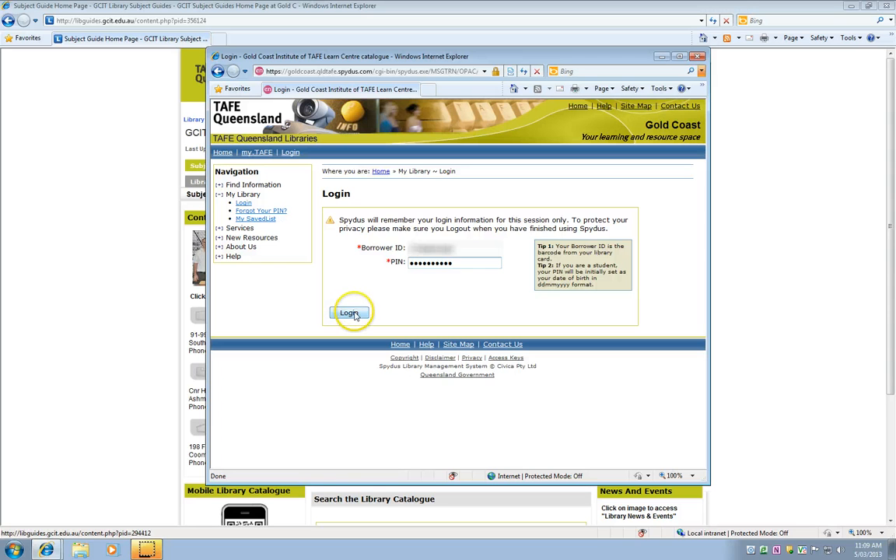
pyautogui.click(348, 312)
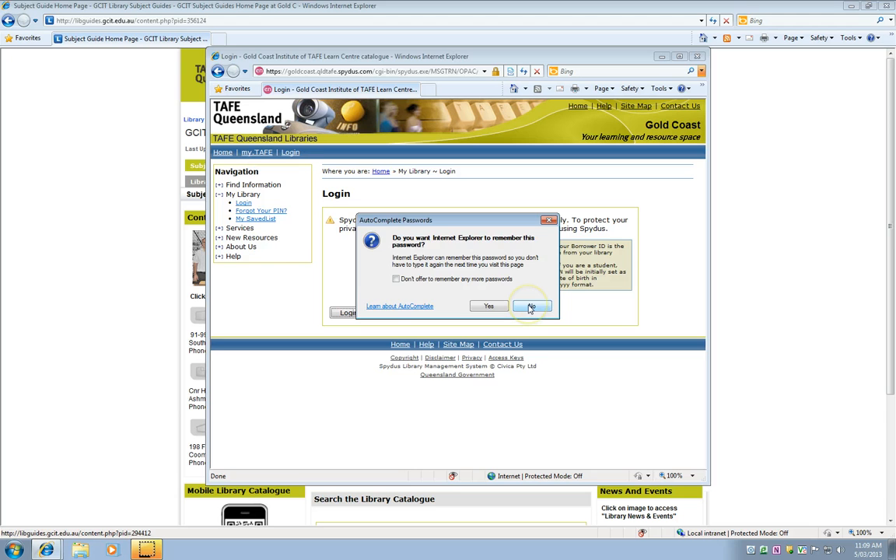
pyautogui.click(532, 305)
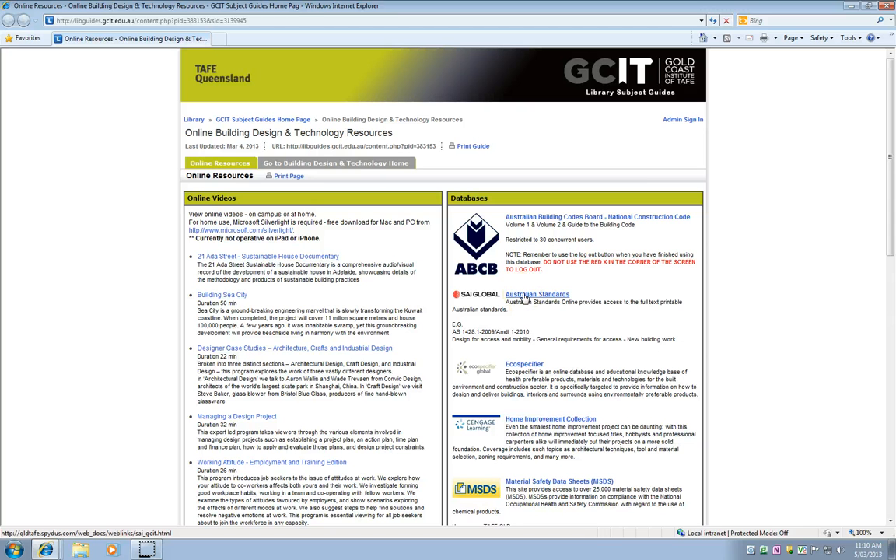
# Open the Australian Standards link under SAI Global in the Databases panel
pyautogui.click(536, 294)
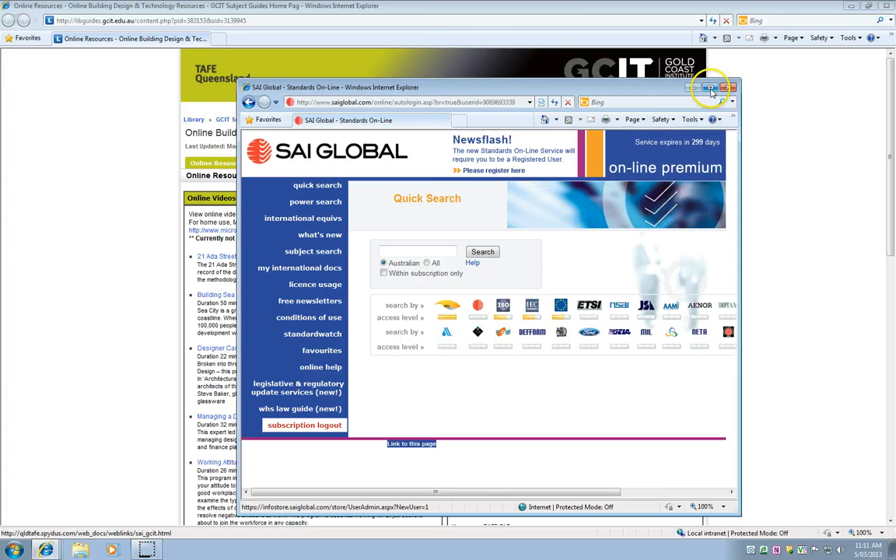
# Maximize SAI Global and run a Quick Search for as3660
pyautogui.click(722, 87)
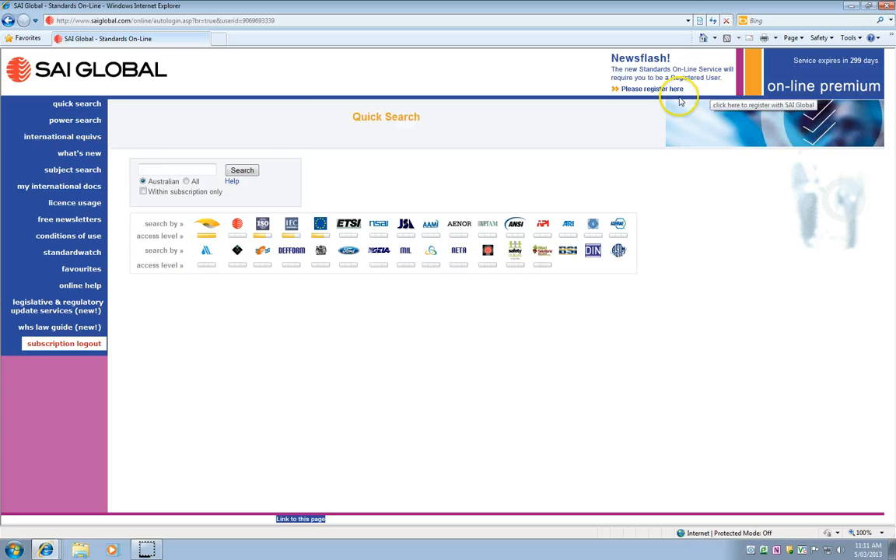
pyautogui.click(178, 170)
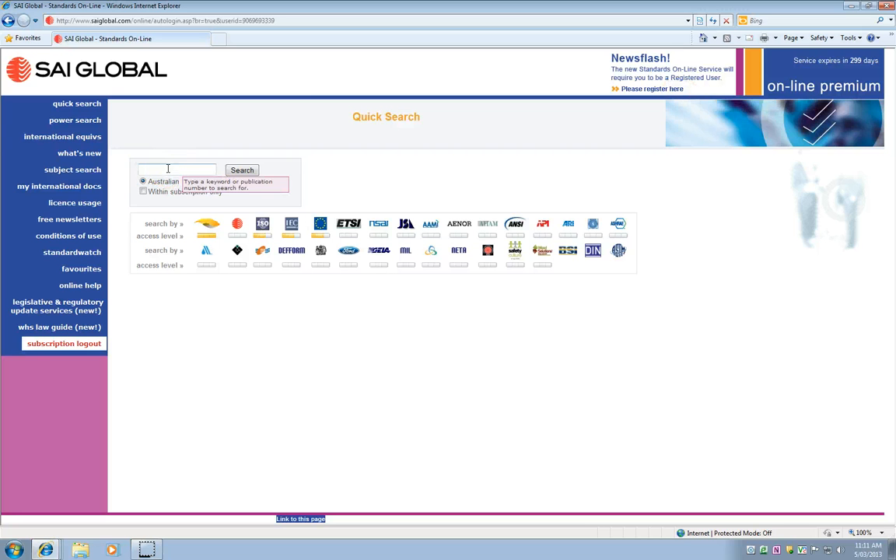
pyautogui.click(177, 169)
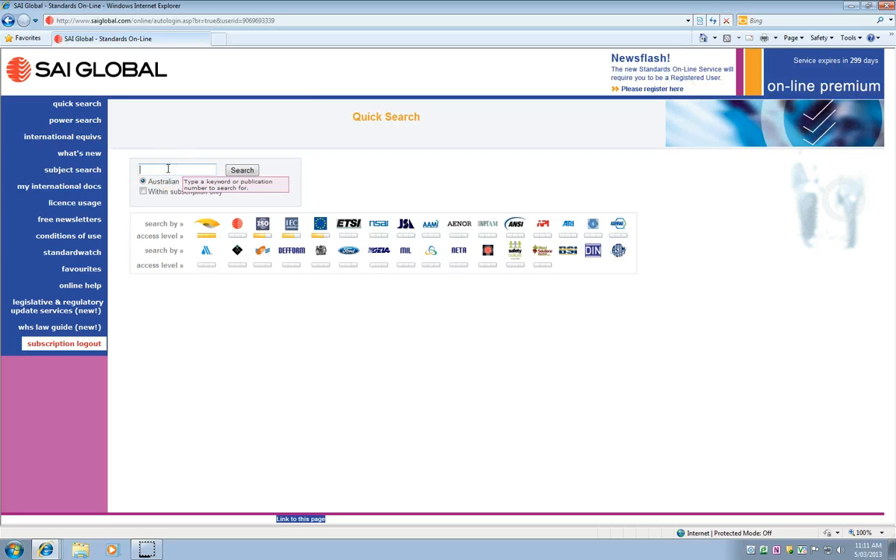
pyautogui.write('as3660')
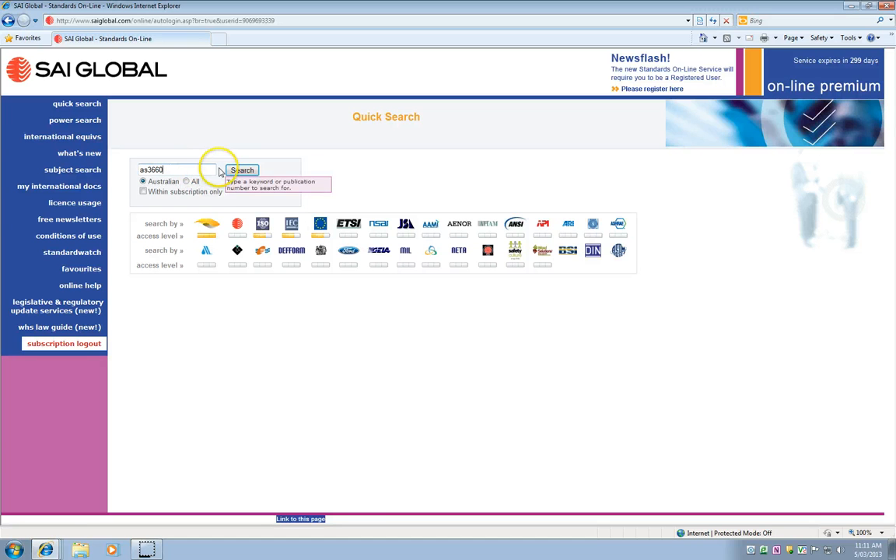
pyautogui.click(242, 170)
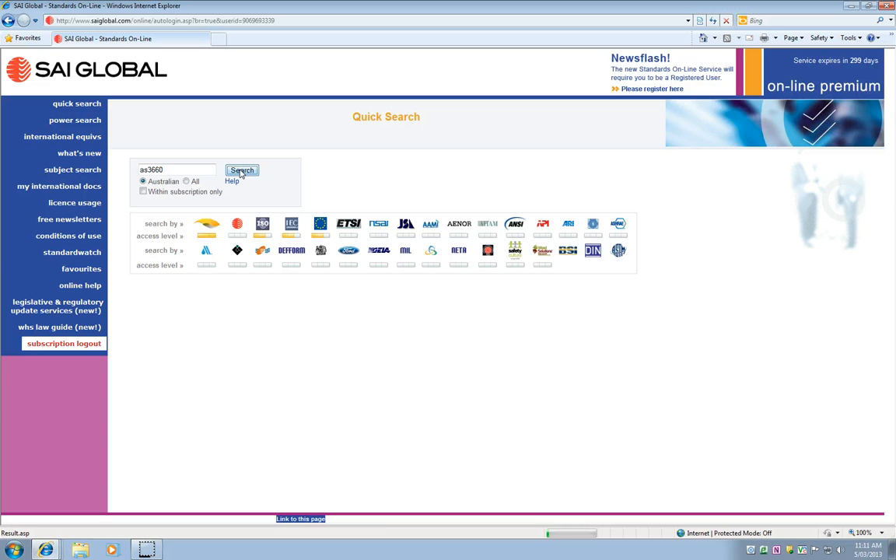
pyautogui.click(243, 170)
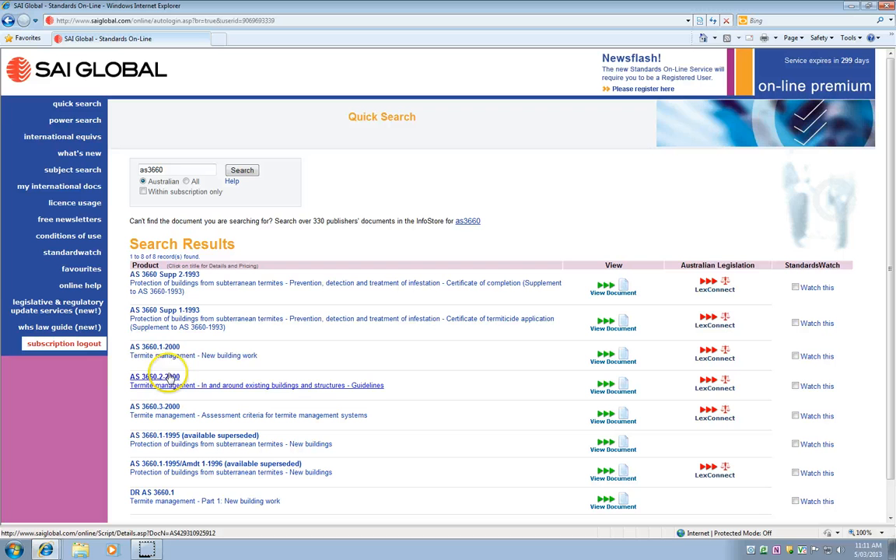
pyautogui.moveTo(168, 355)
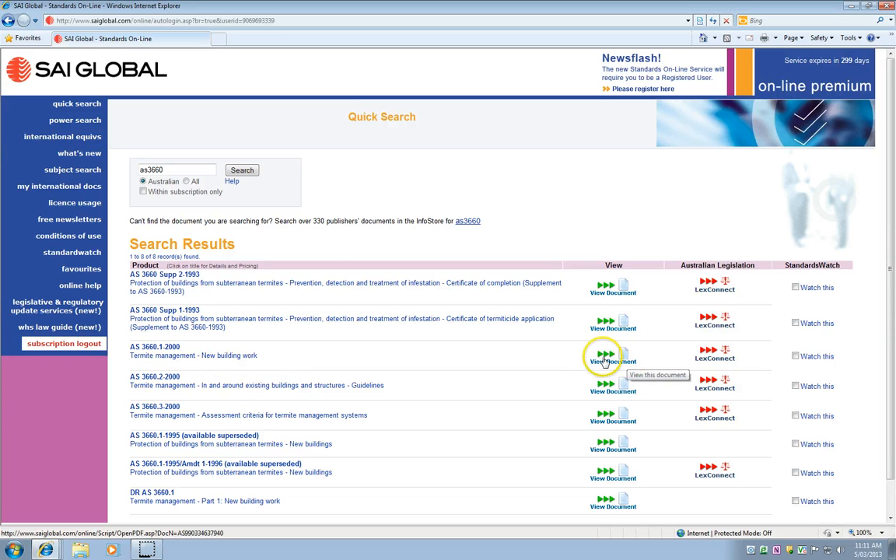
# View Document for AS 3660.1-2000 Termite management in the search results
pyautogui.click(605, 355)
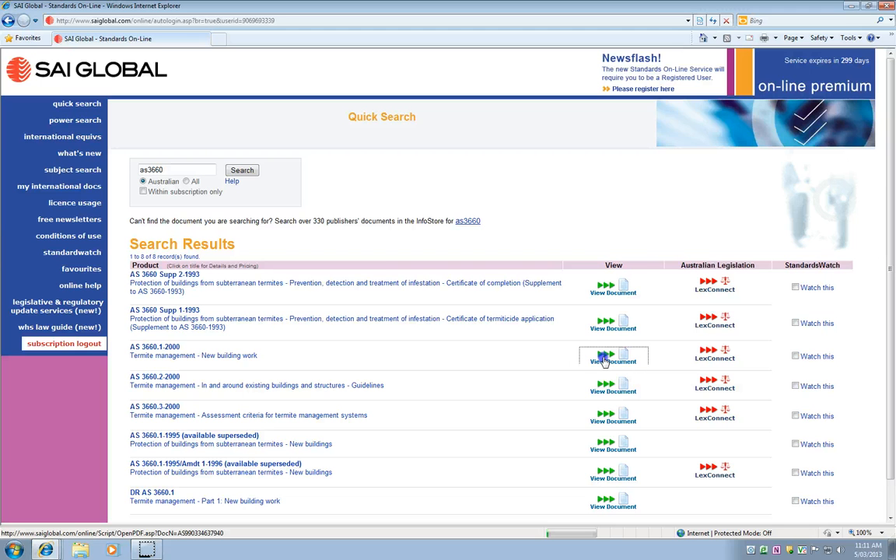
pyautogui.click(613, 361)
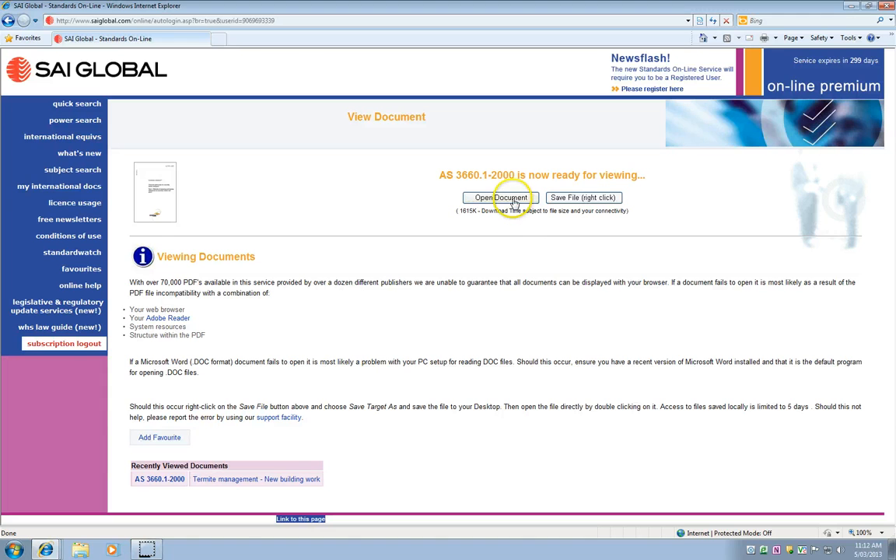
pyautogui.click(498, 196)
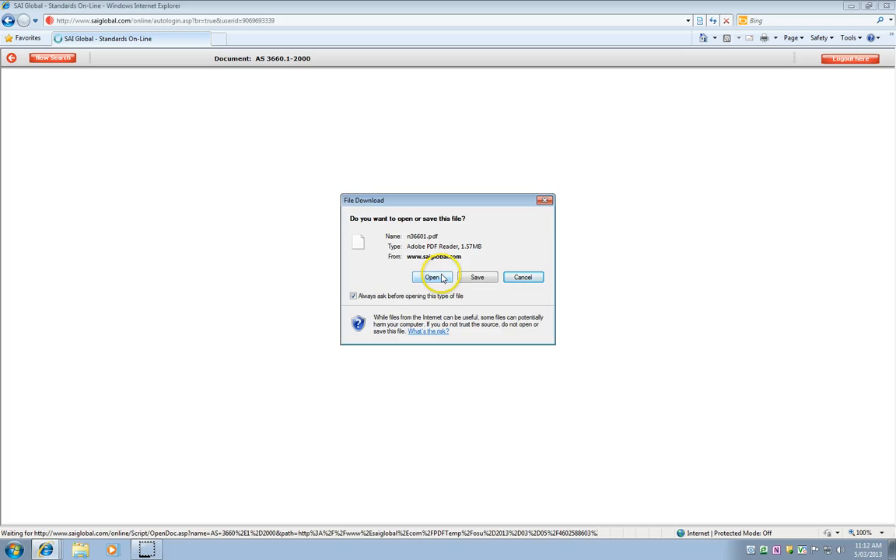
# Choose Open in the File Download dialog to view the PDF directly
pyautogui.click(433, 277)
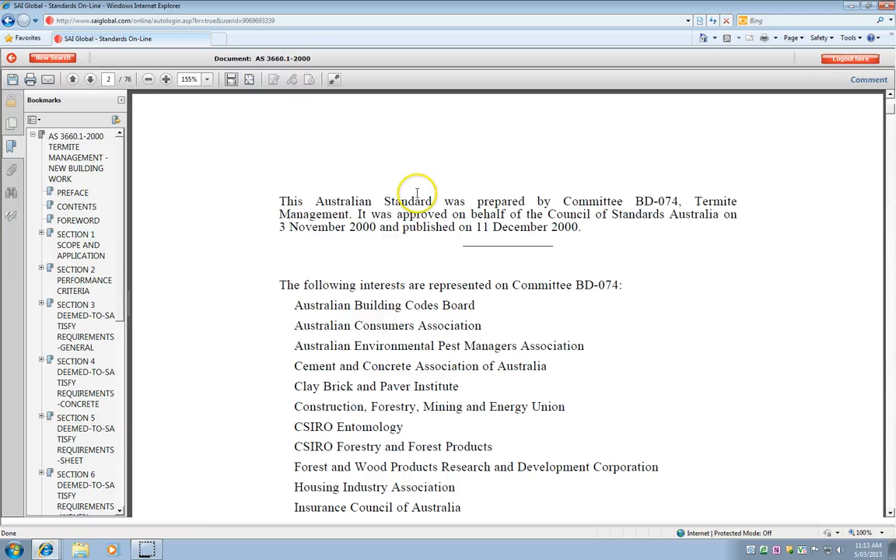
# Use New Search in the viewer toolbar to return to the quick search page
pyautogui.click(53, 58)
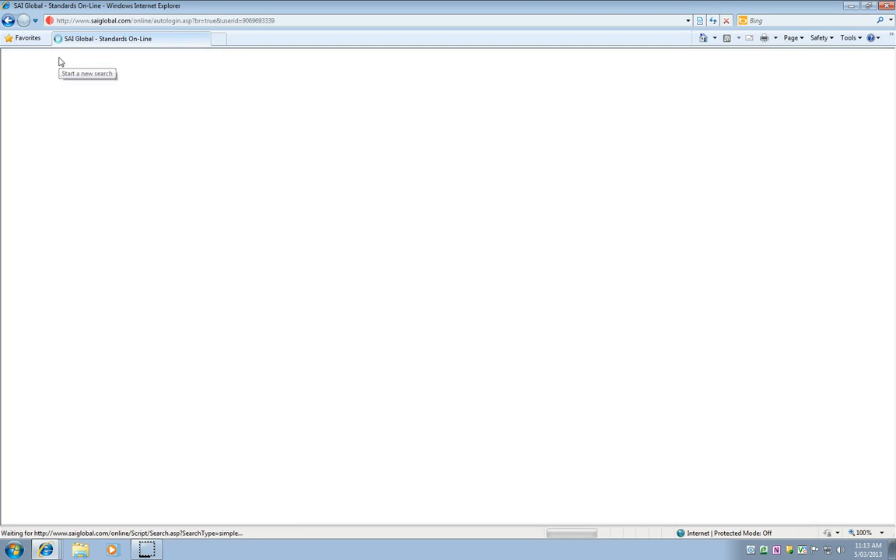